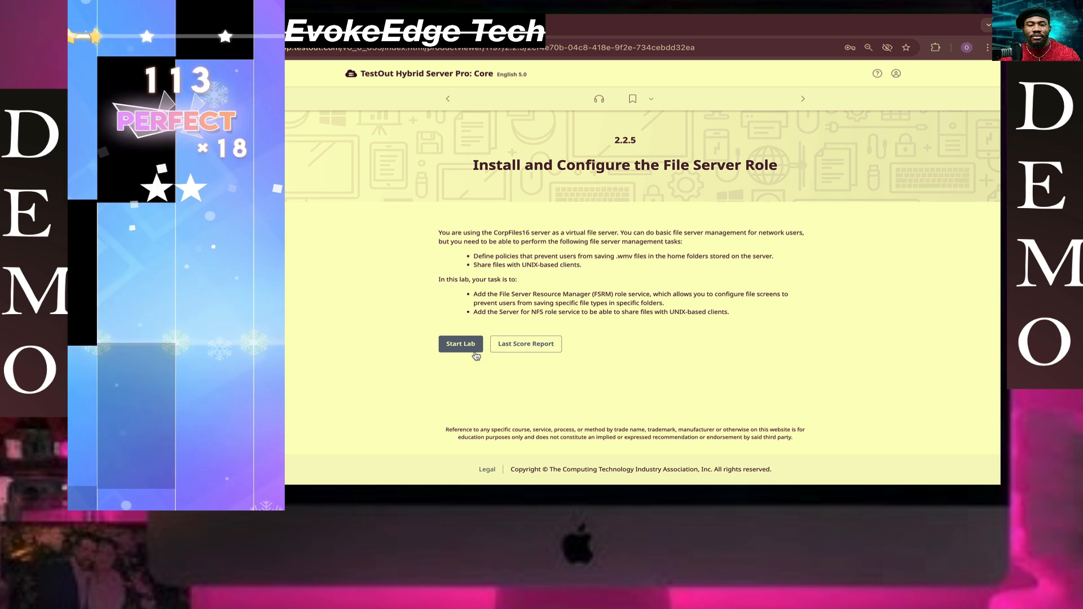
Start the Install and Configure the File Server Role lab
click(460, 344)
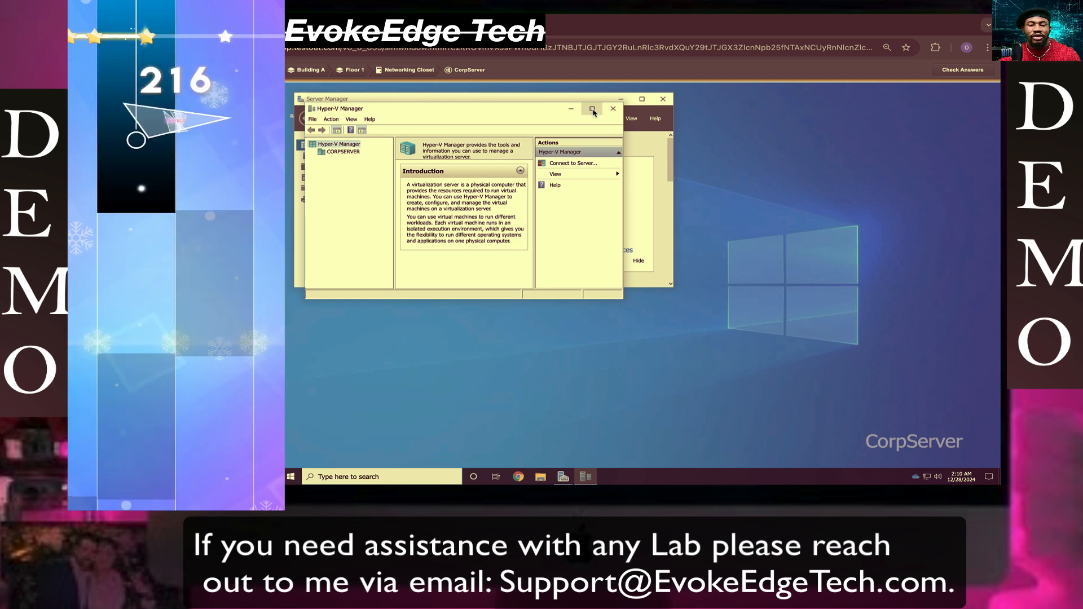
Maximize Hyper-V Manager, select CORPSERVER and connect to the CorpFiles16 virtual machine
click(592, 109)
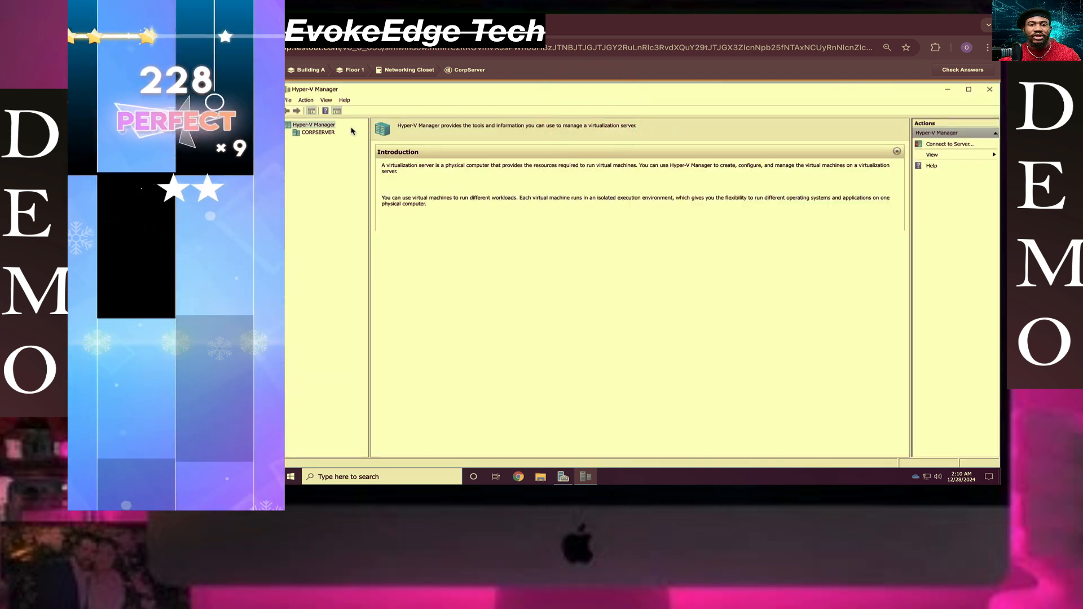
click(318, 132)
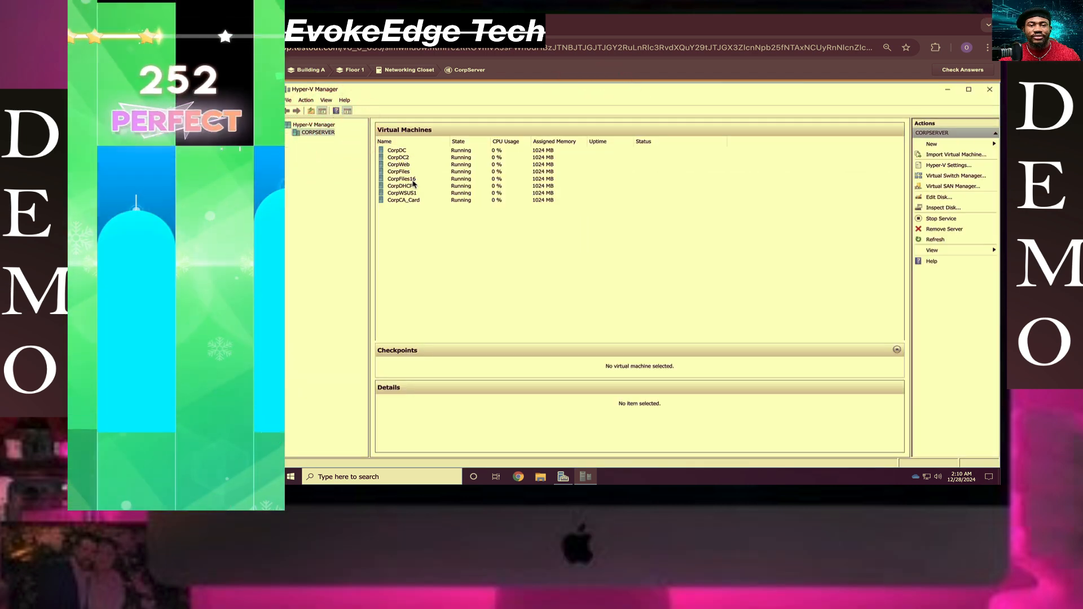
click(400, 178)
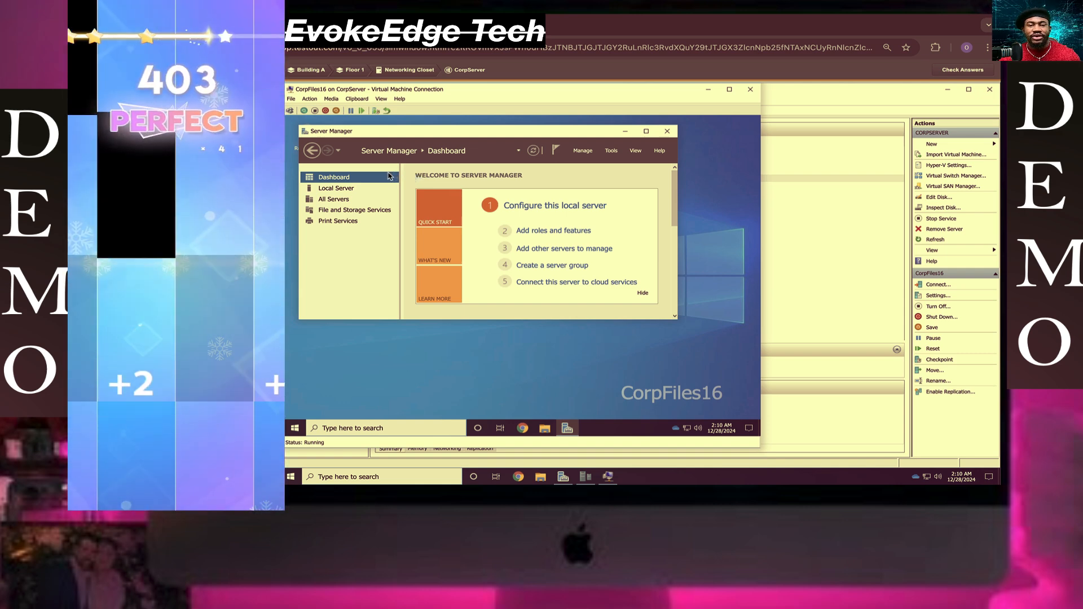
Launch Add Roles and Features from Manage and keep role-based installation through to server selection
click(582, 150)
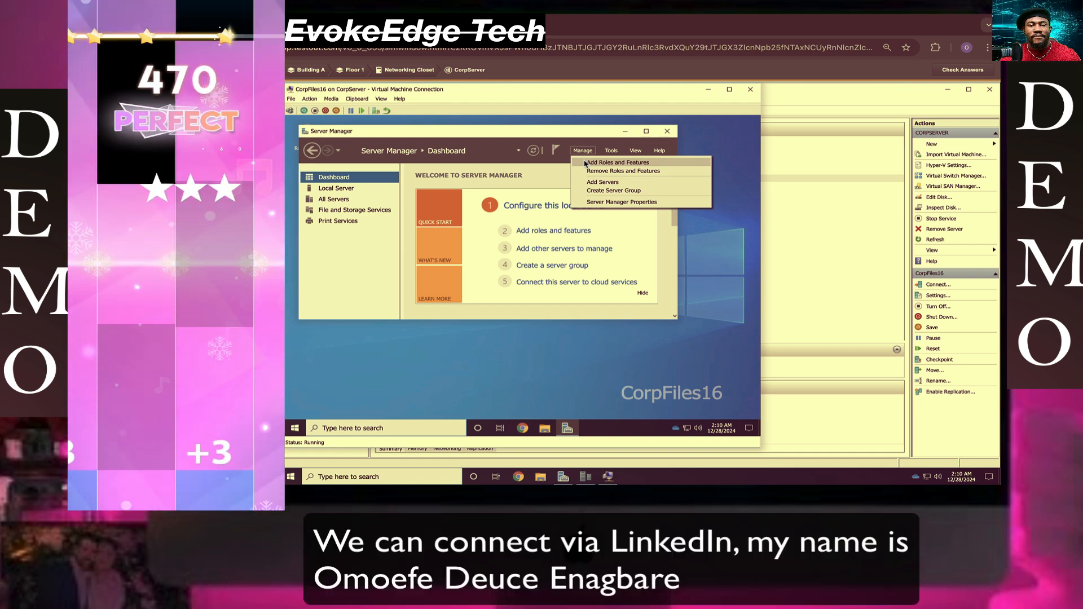
click(617, 163)
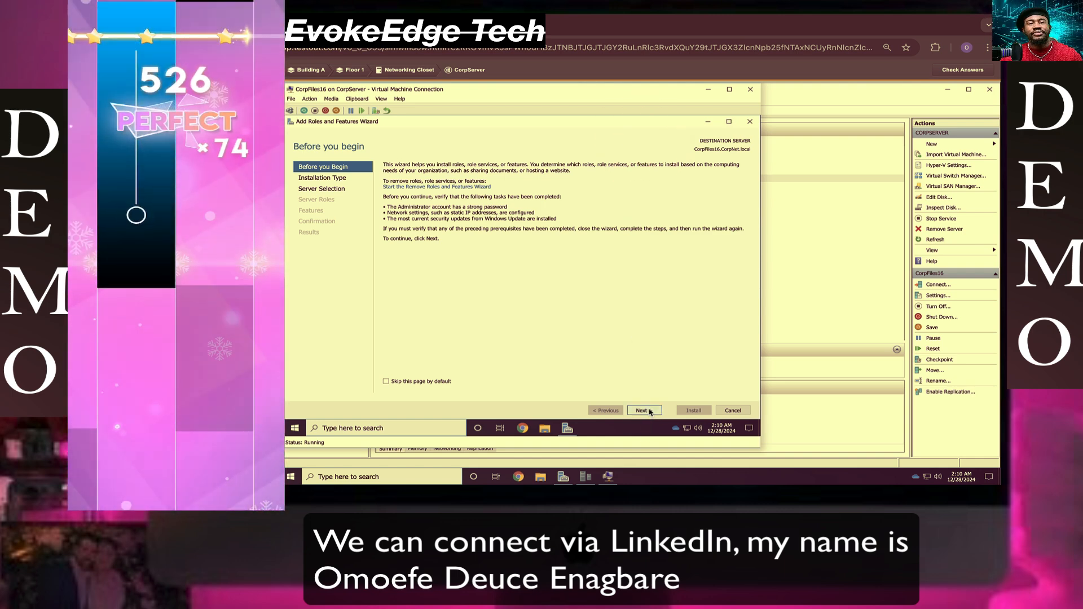
click(642, 410)
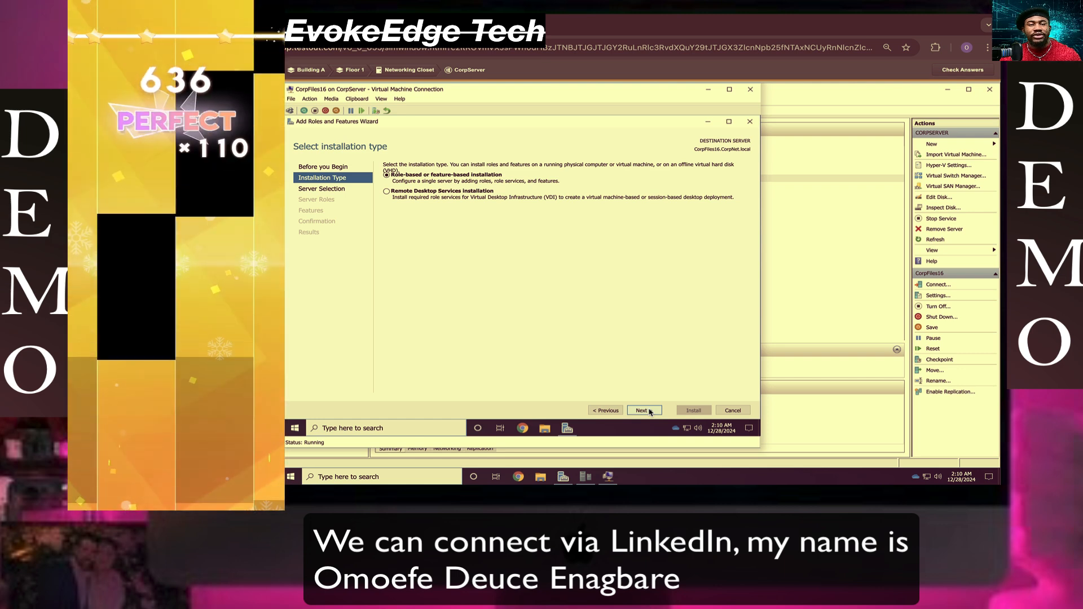
click(642, 410)
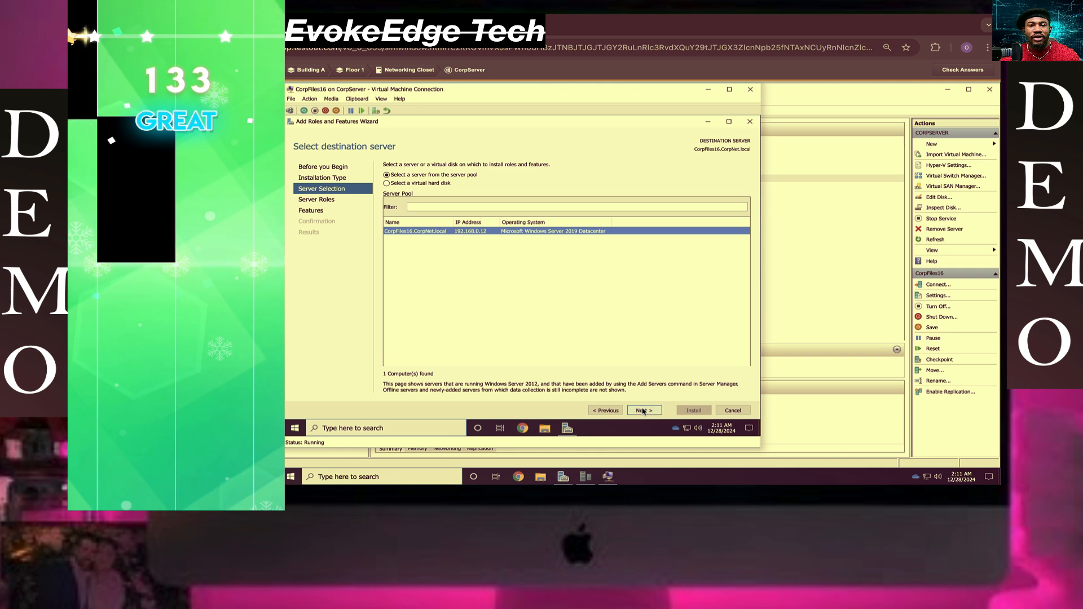
Accept CorpFiles16 as destination and select File Server Resource Manager under File and iSCSI Services
click(642, 410)
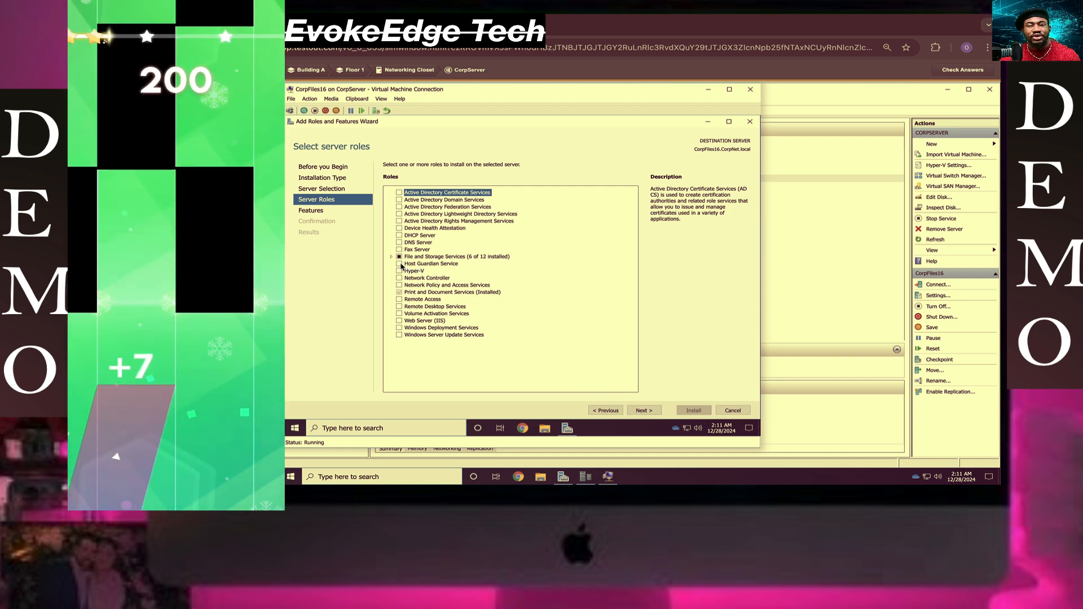
click(391, 256)
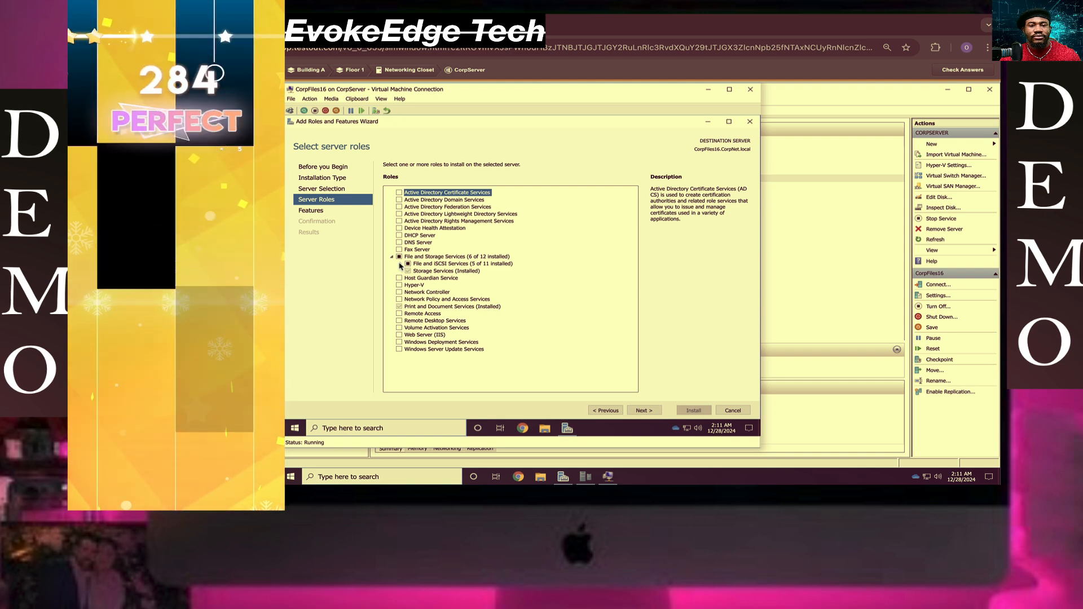
click(407, 264)
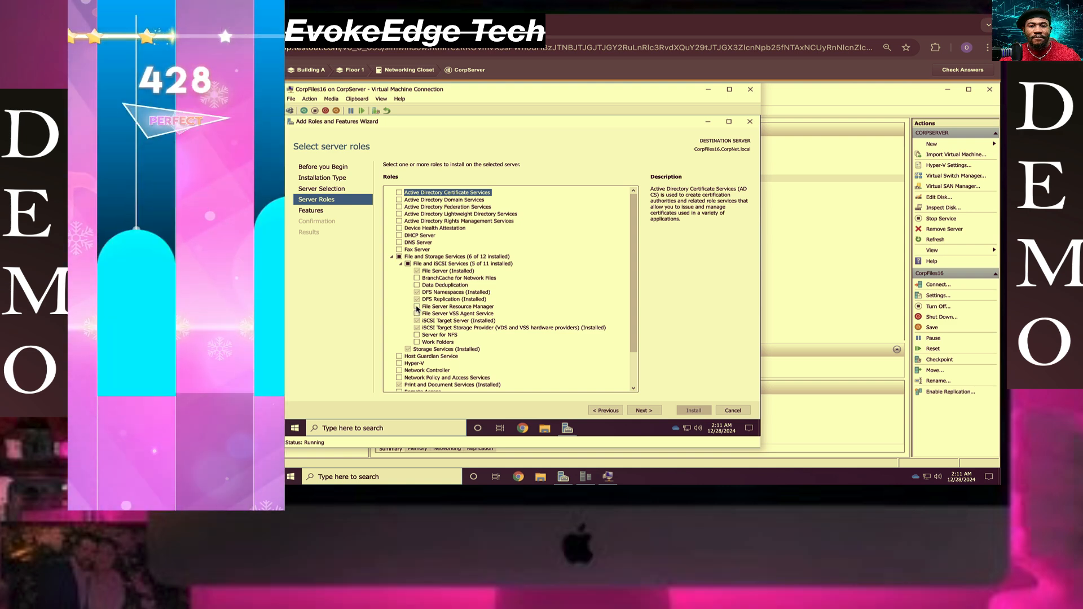
click(418, 306)
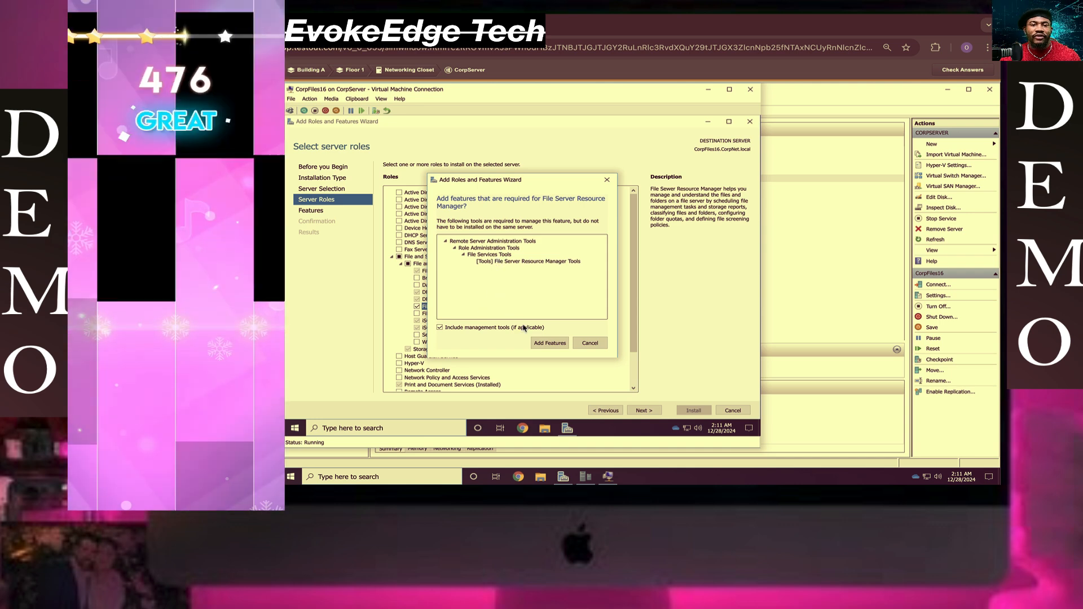
Add management tools for File Server Resource Manager, select Server for NFS with its tools, and continue
click(548, 343)
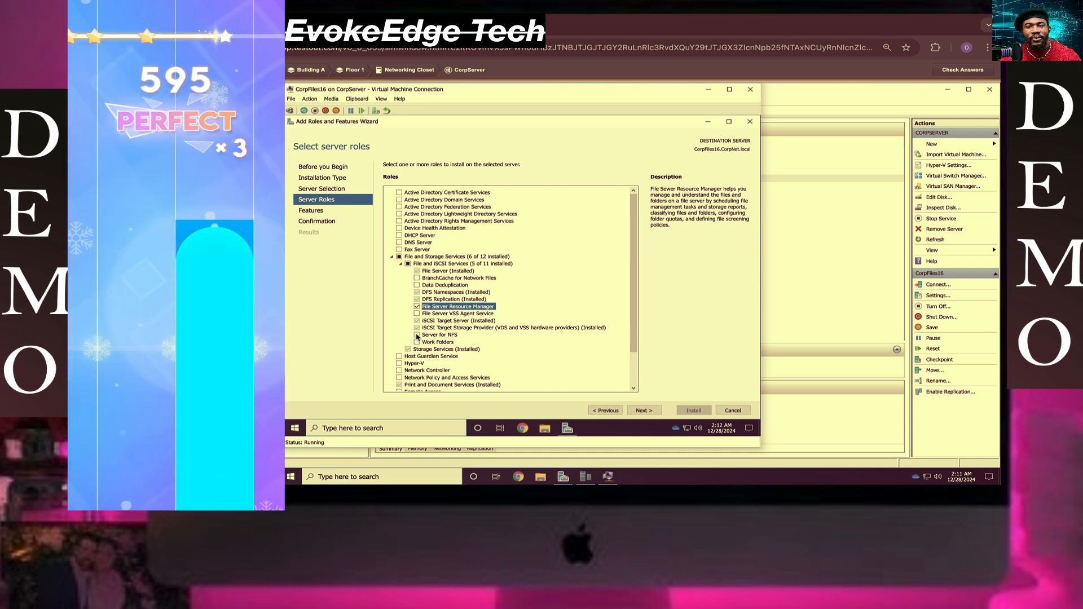
click(416, 335)
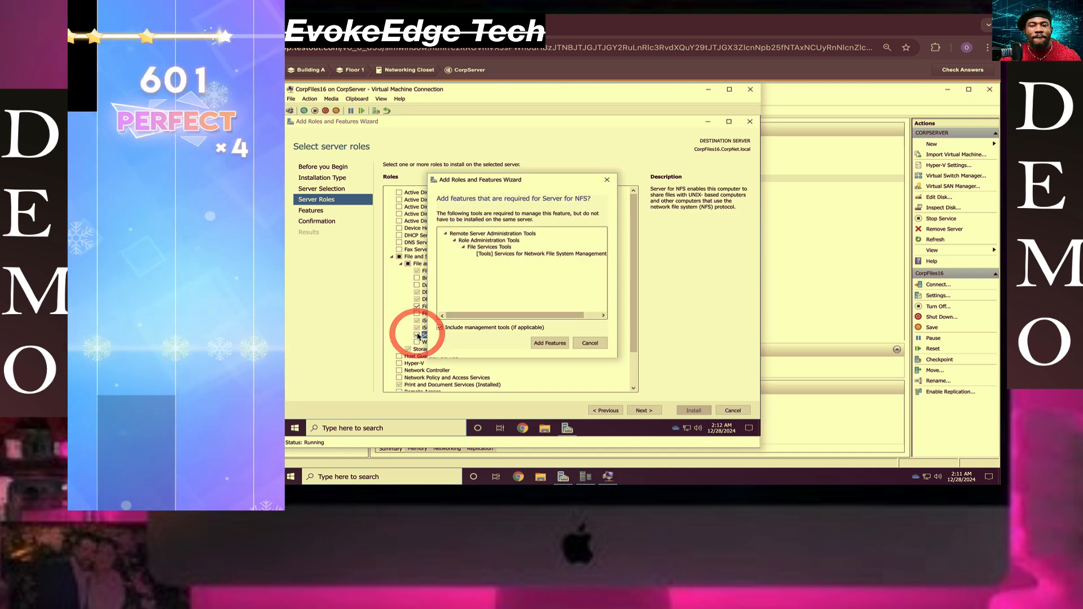
click(549, 343)
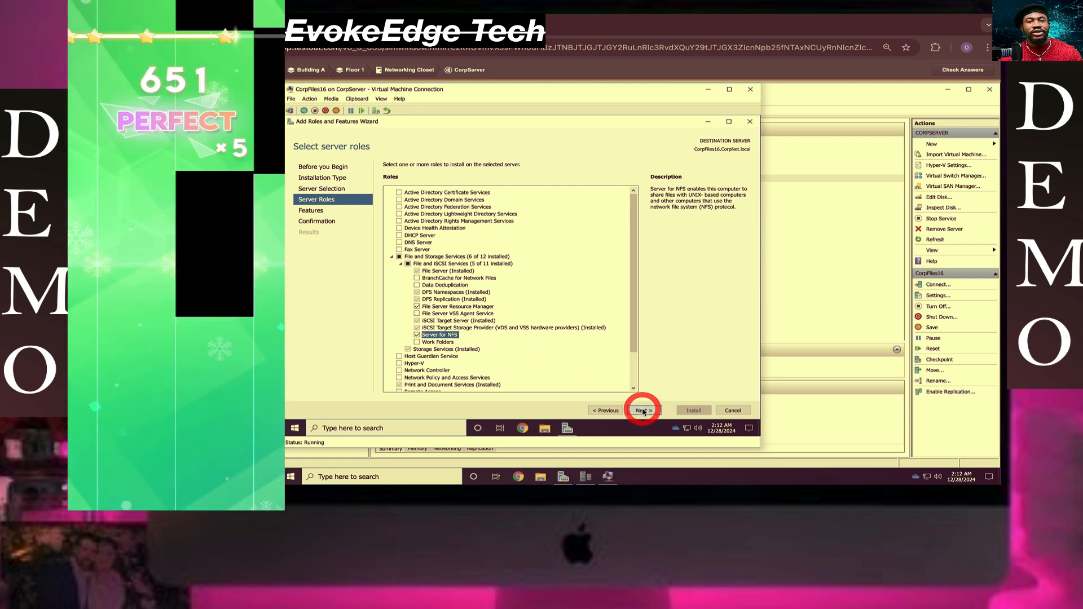
click(642, 410)
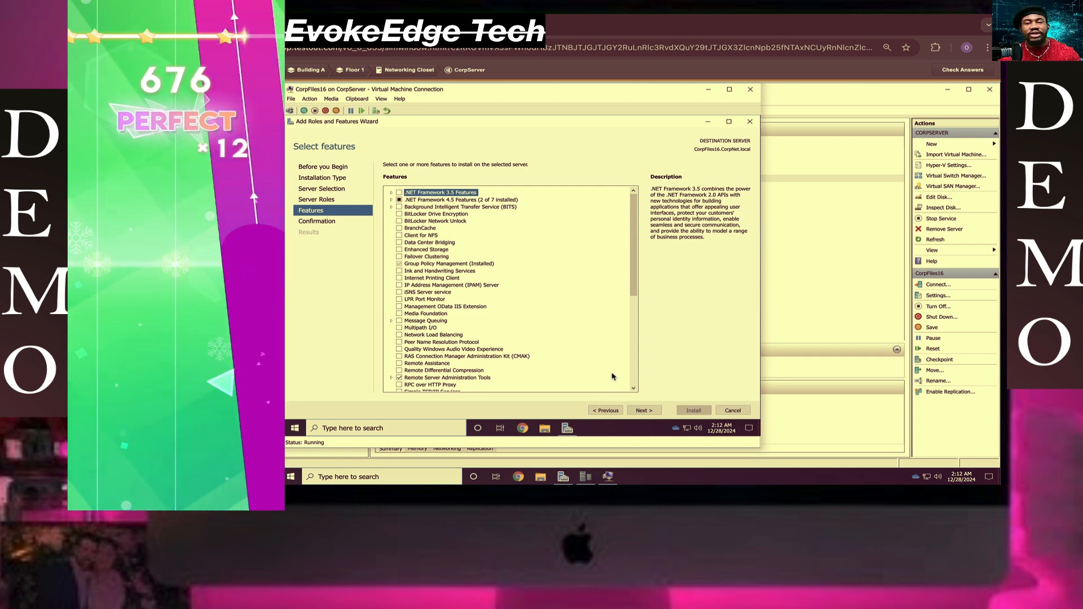
Review the features and confirmation pages and install both role services on CorpFiles16
scroll(down, 3)
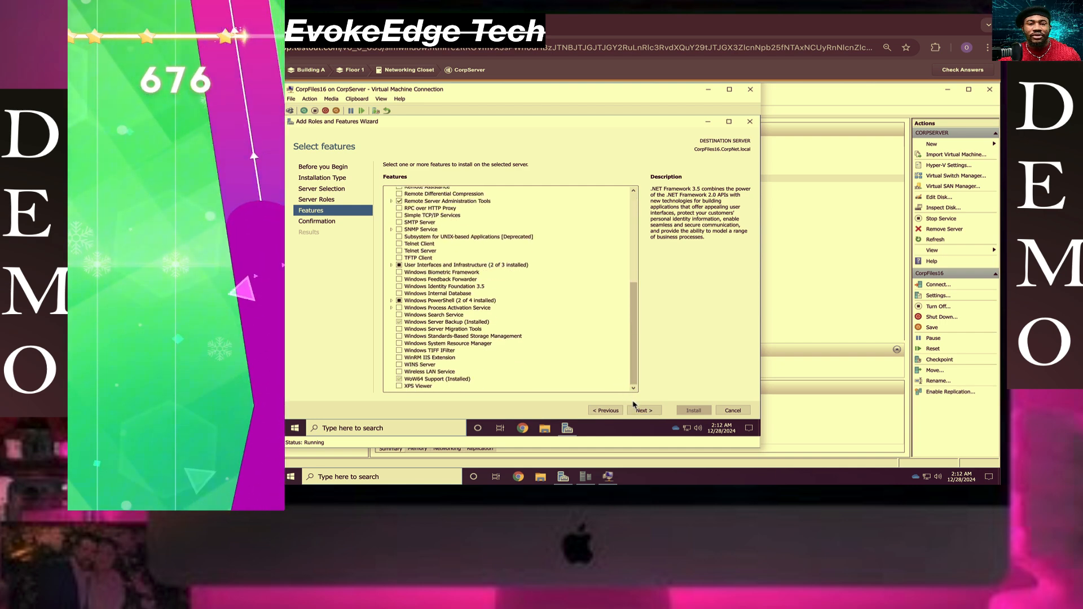
click(642, 410)
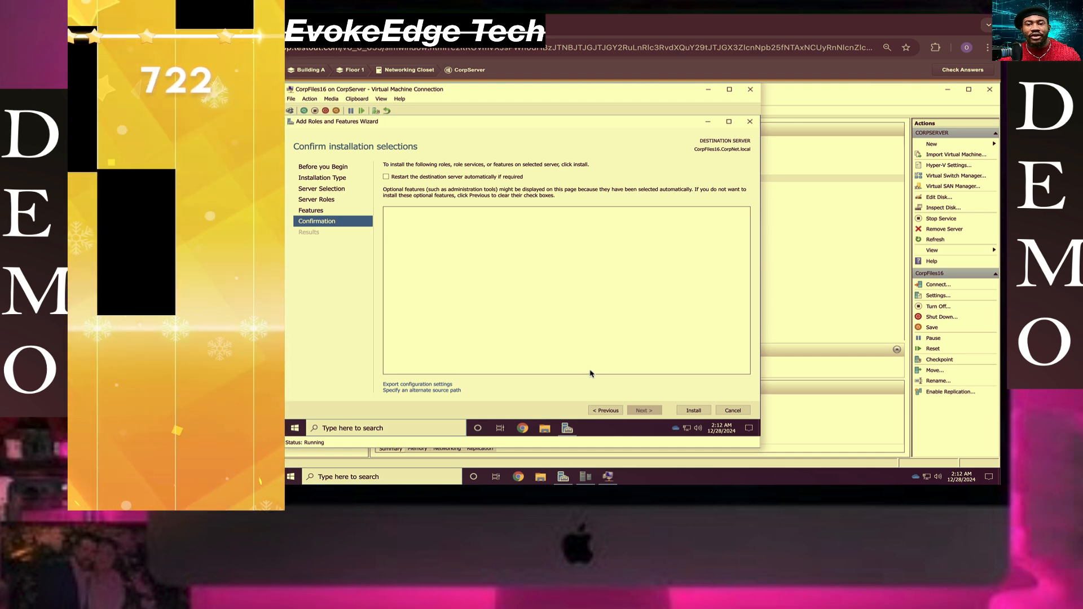
click(604, 409)
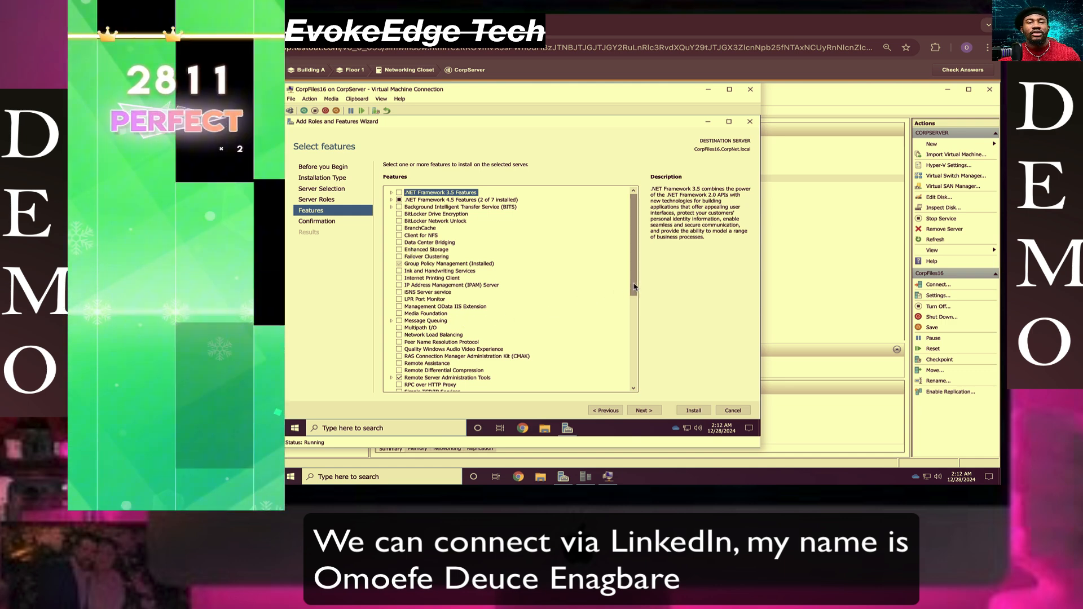
scroll(down, 3)
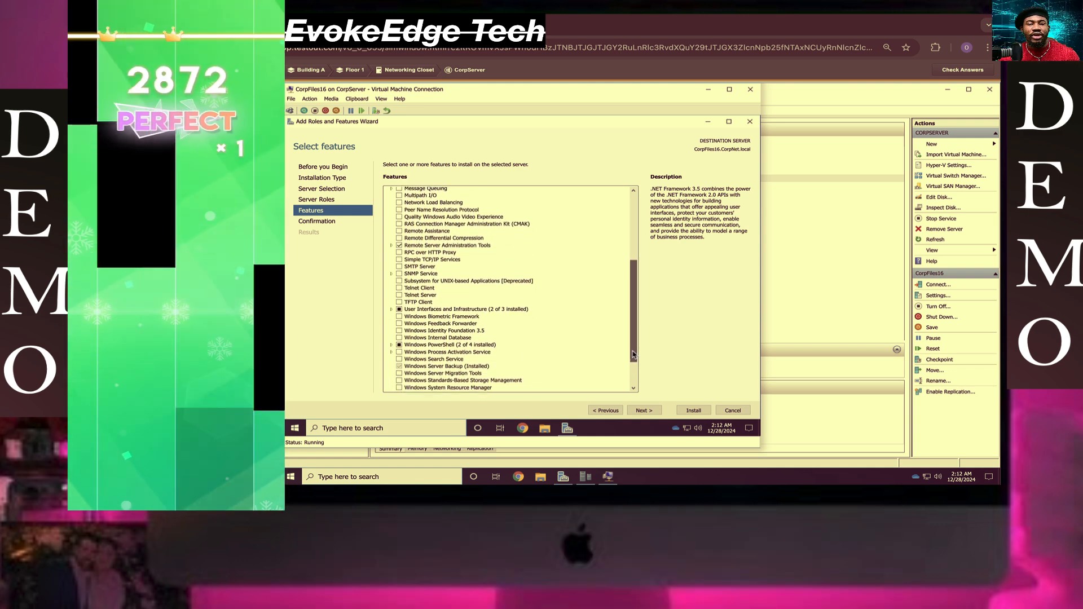
scroll(down, 3)
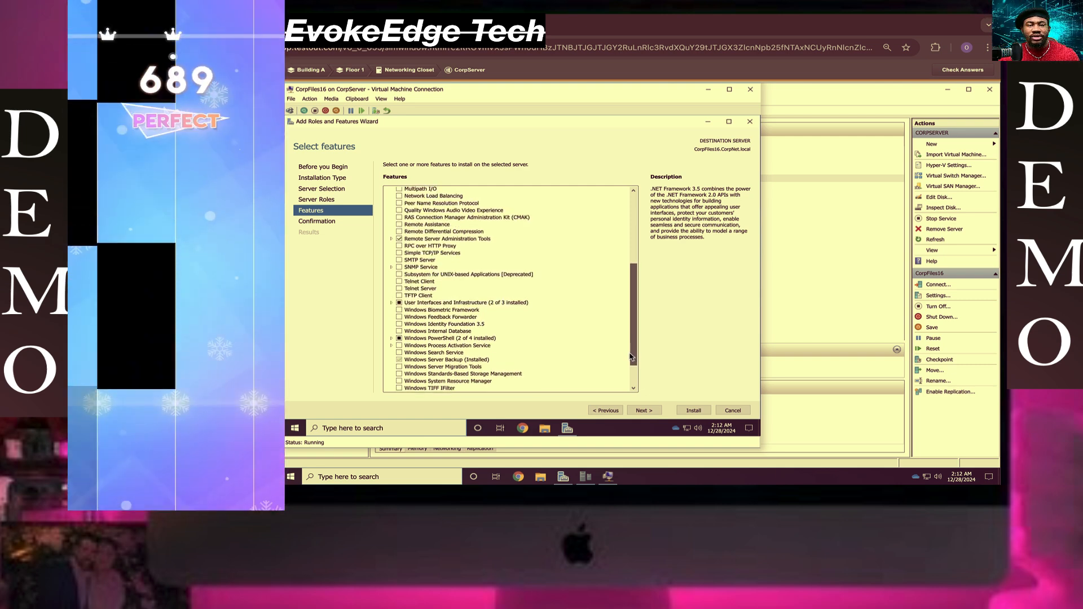
scroll(down, 3)
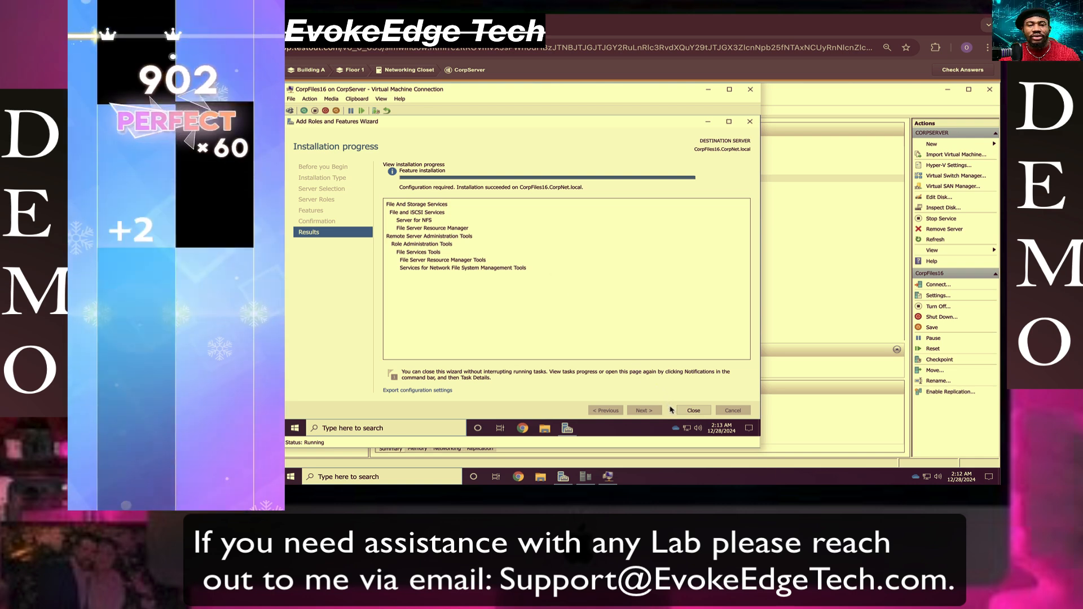
Close the wizard, check answers and score the lab for a 2/2 report
click(692, 410)
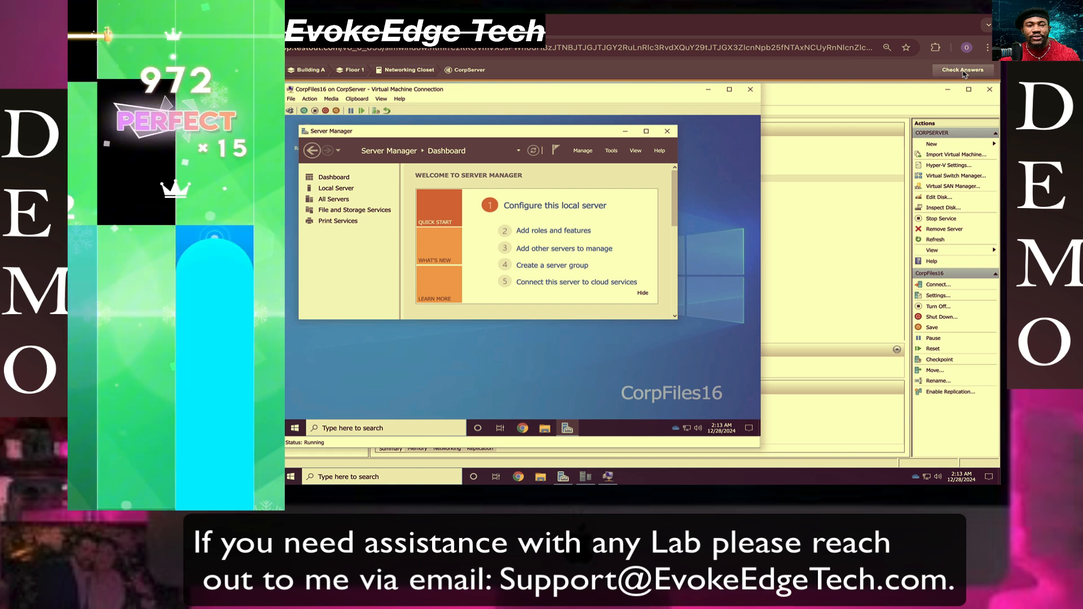
click(961, 70)
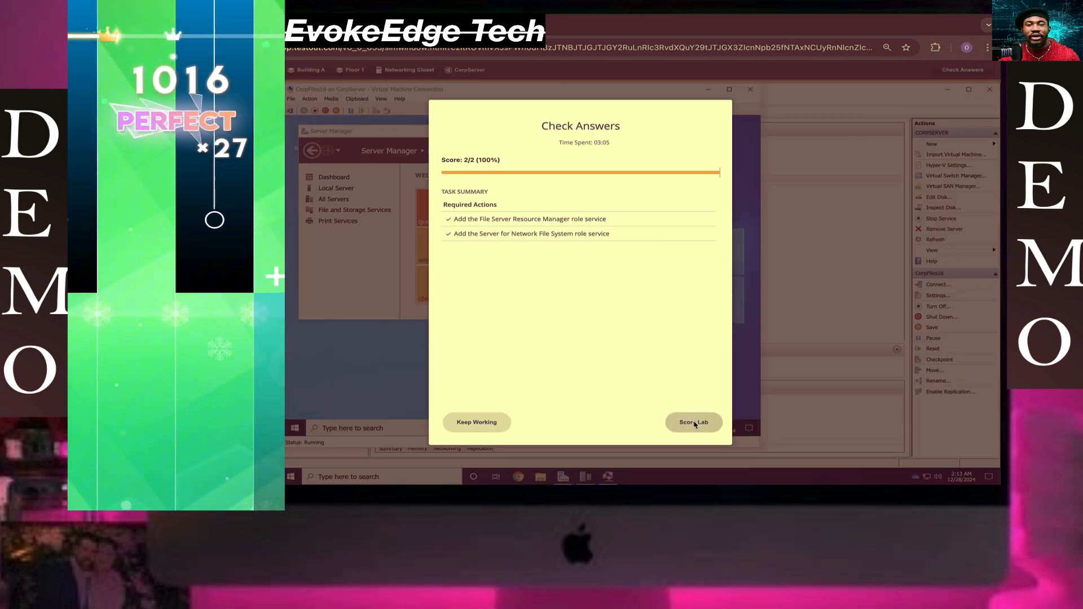
click(693, 422)
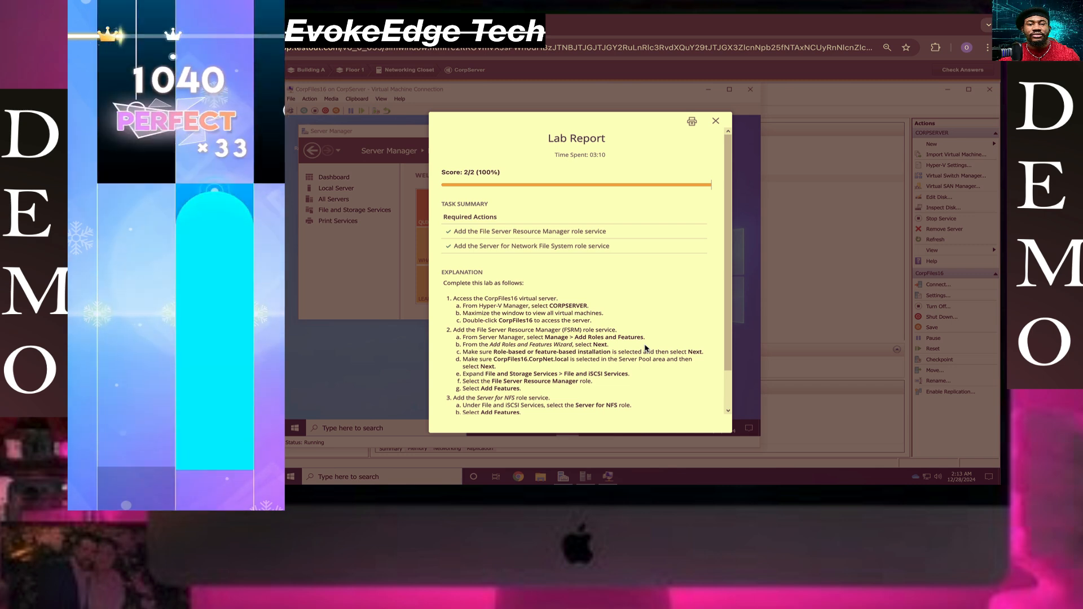